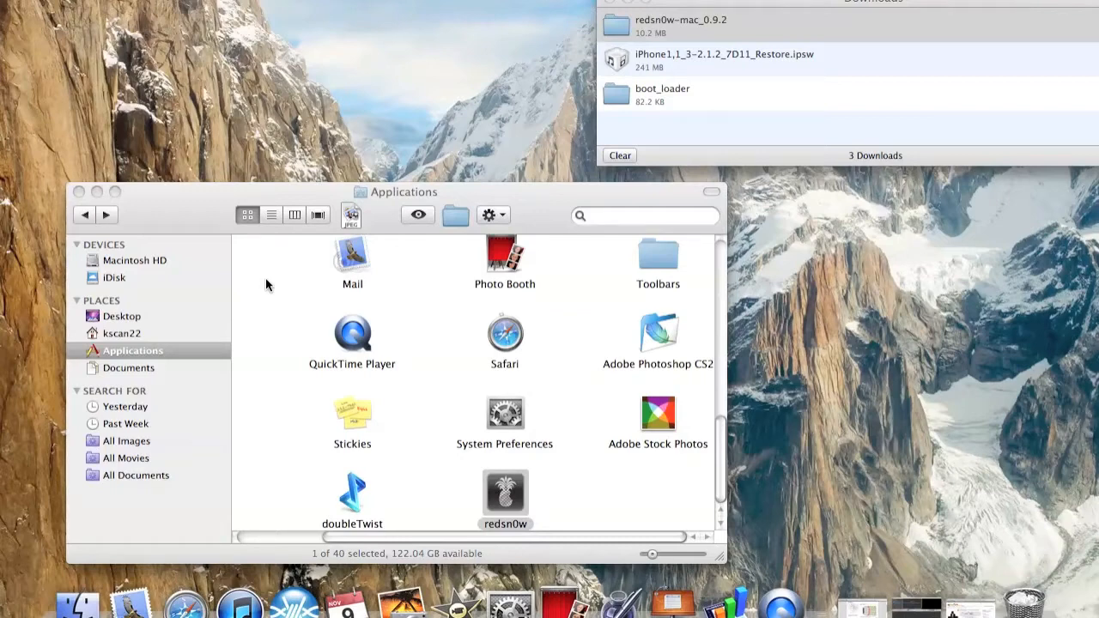
pyautogui.moveTo(479, 468)
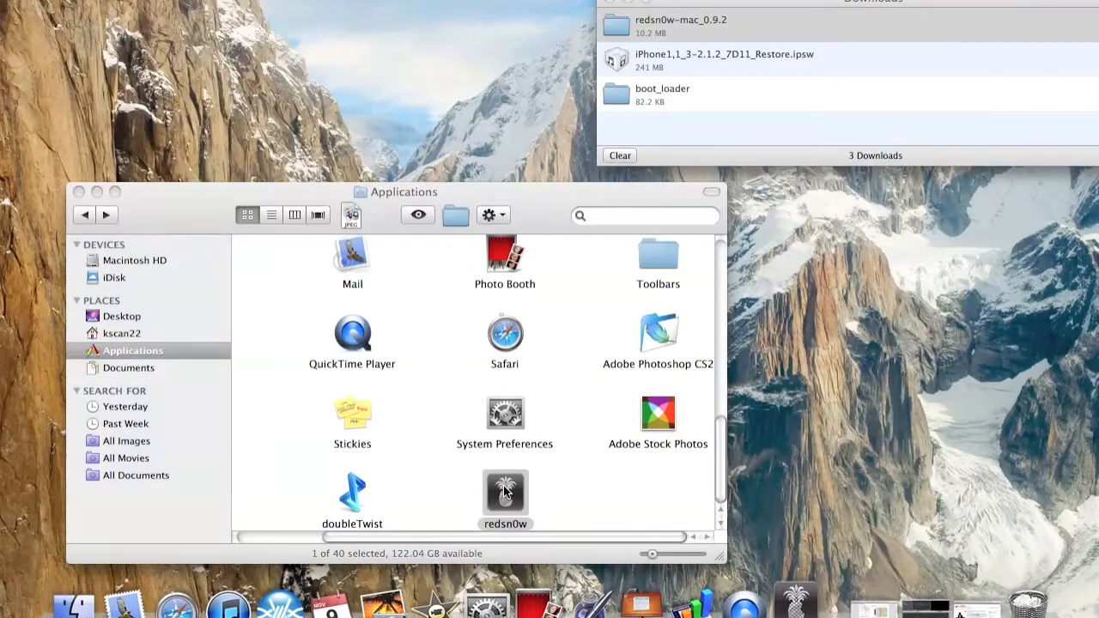
# Launch redsn0w and load iPhone1,1_3-1.1.2_7D11_Restore.ipsw from Downloads as the firmware
pyautogui.doubleClick(505, 491)
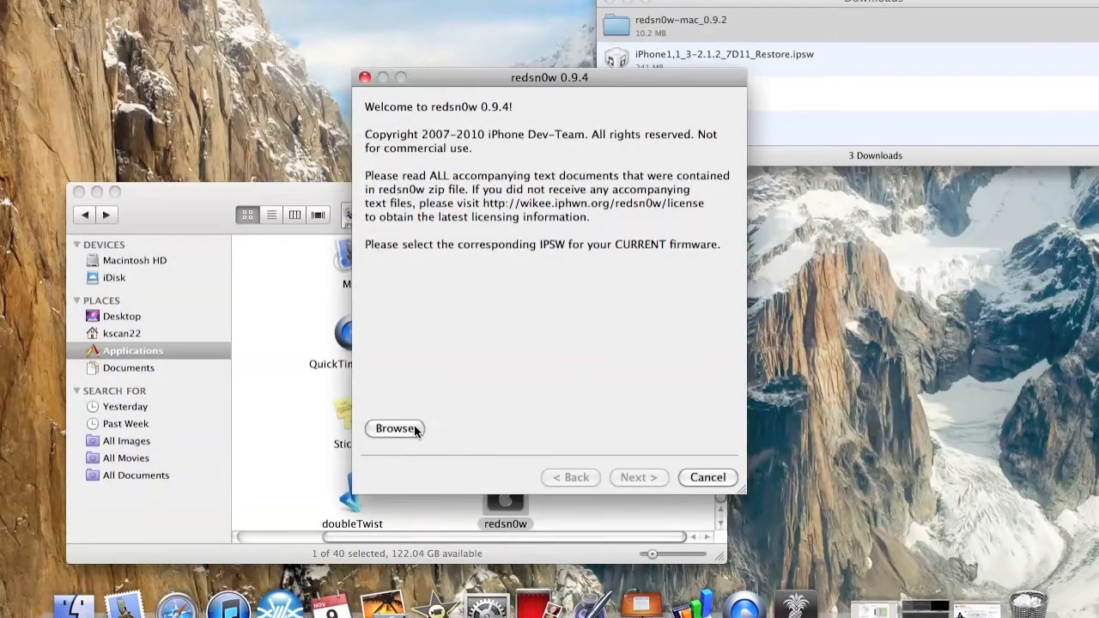
pyautogui.click(394, 429)
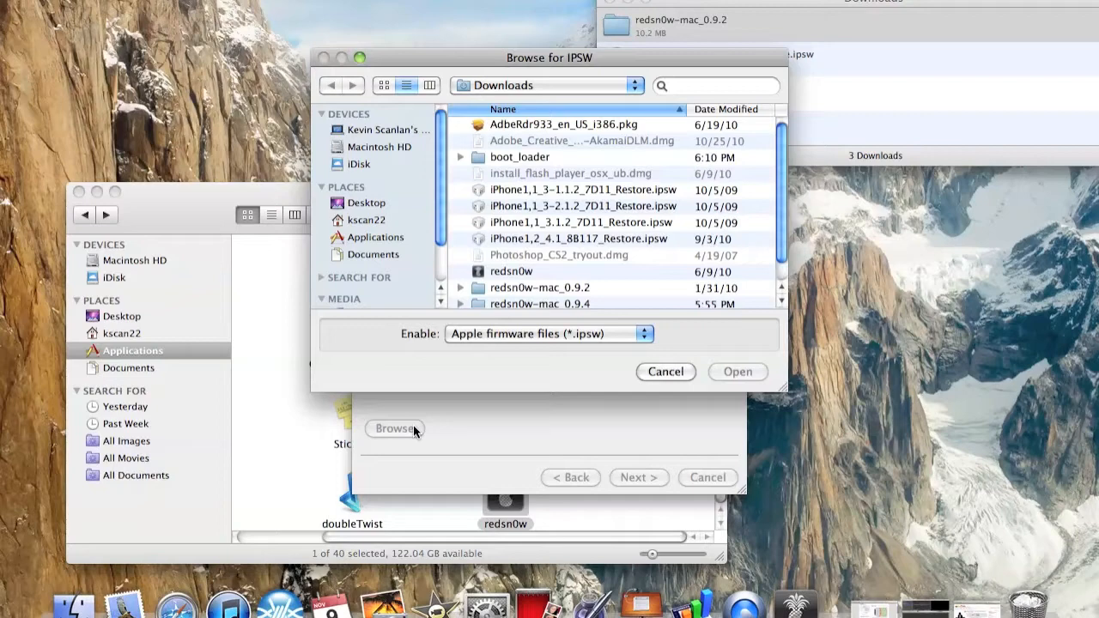
pyautogui.click(574, 190)
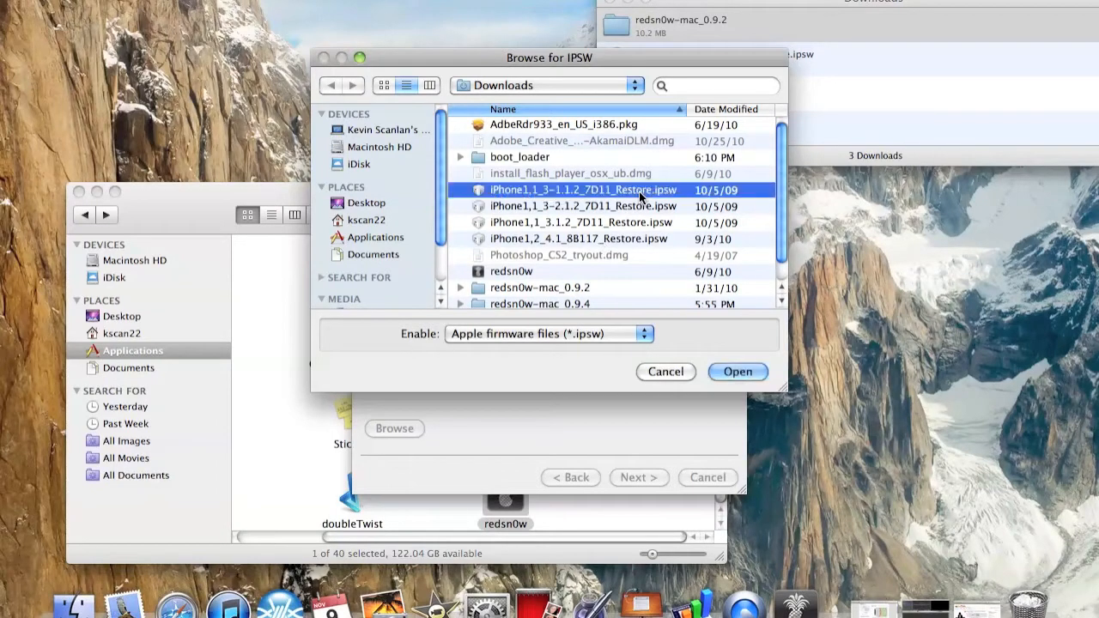
pyautogui.click(737, 372)
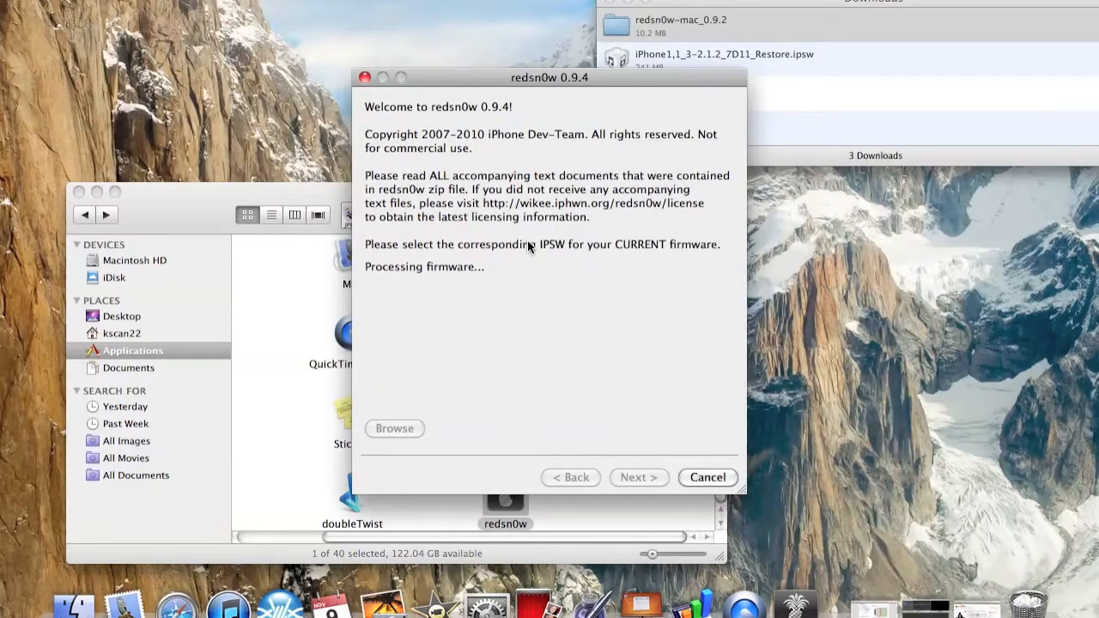
pyautogui.moveTo(419, 282)
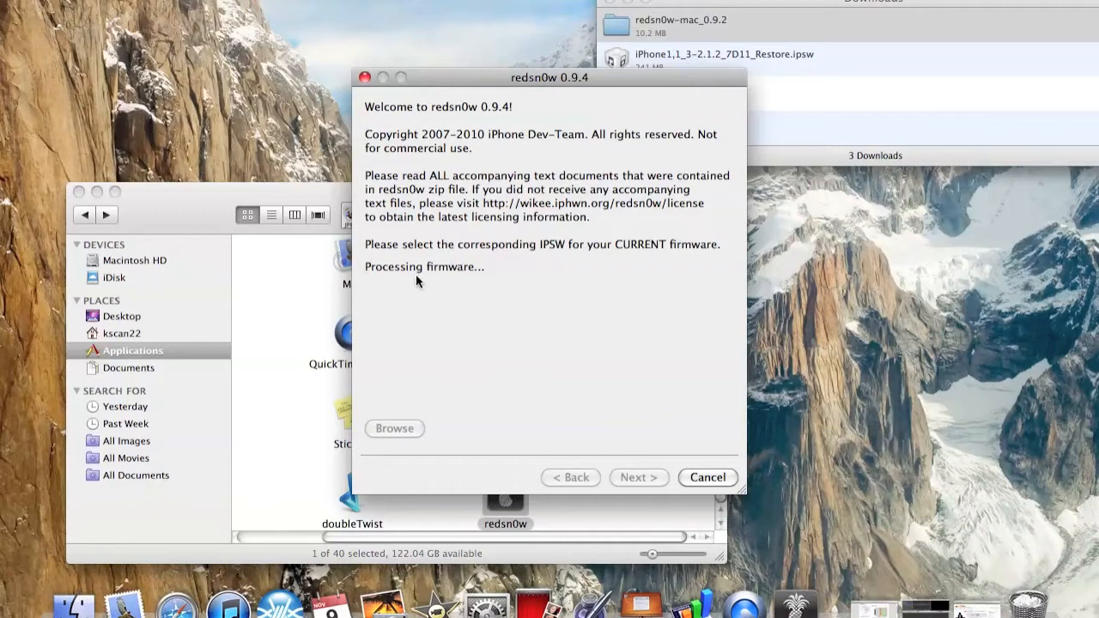
pyautogui.moveTo(423, 283)
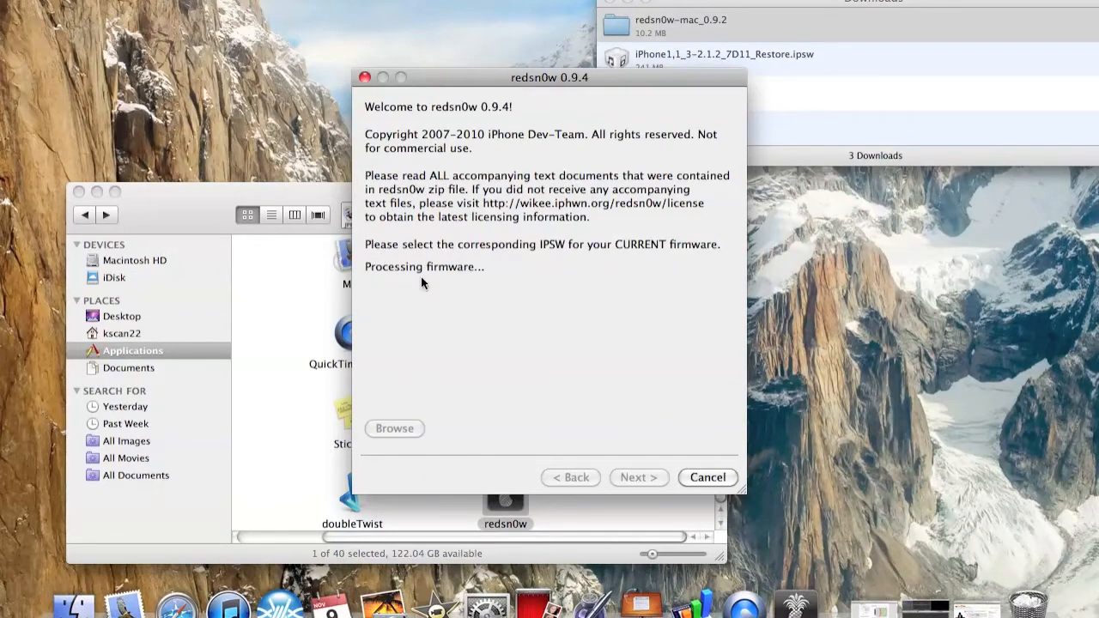
pyautogui.moveTo(475, 307)
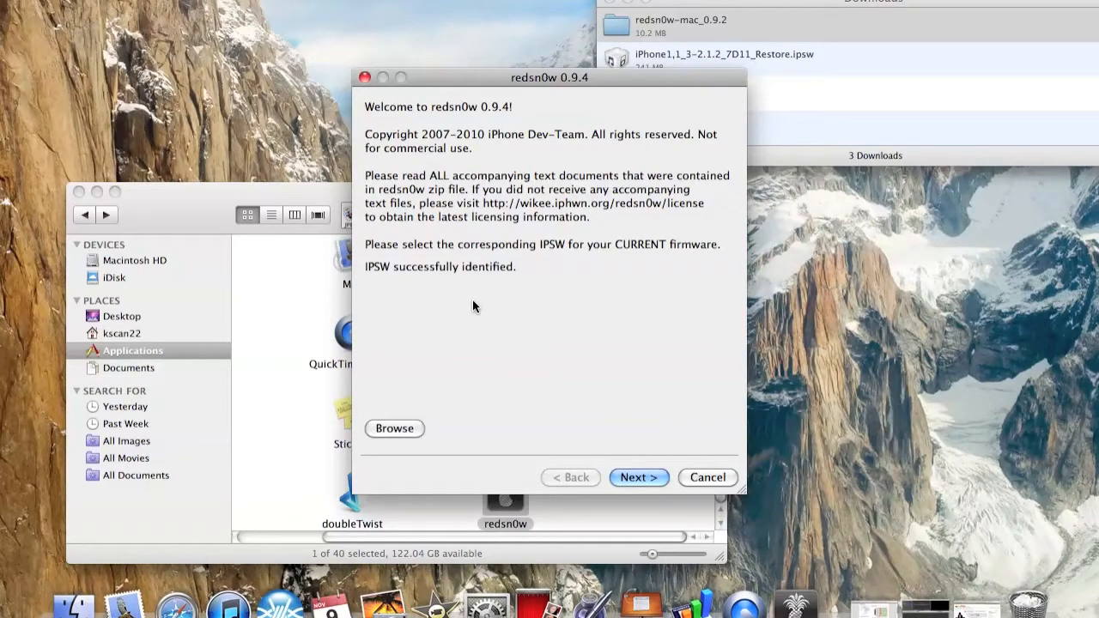
# Advance to the options step and enable Unlock alongside Install Cydia
pyautogui.click(639, 478)
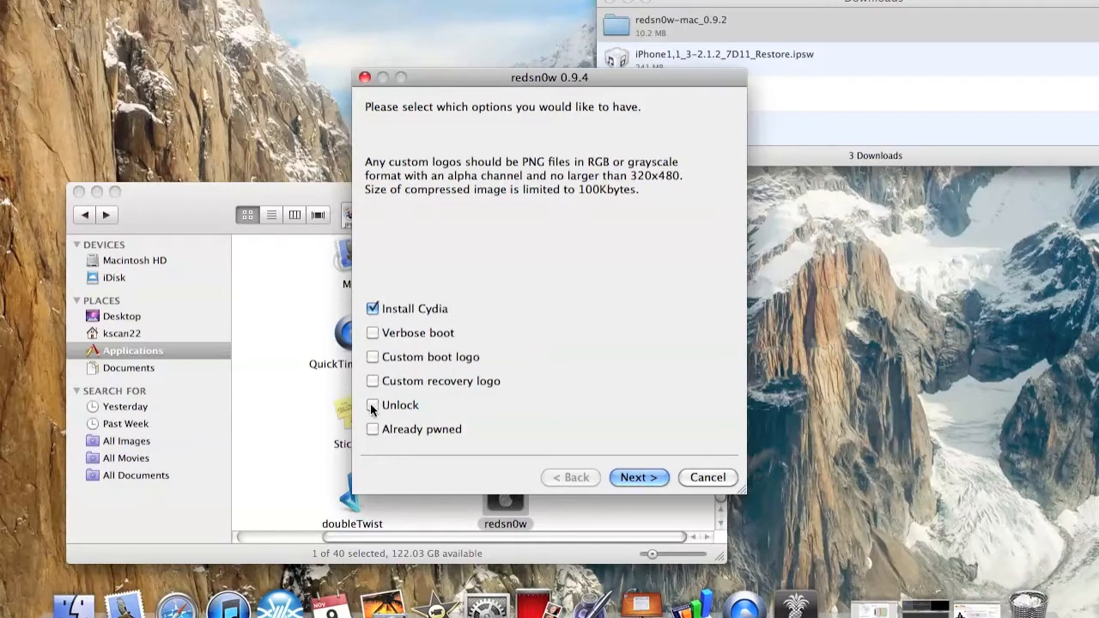
pyautogui.click(369, 406)
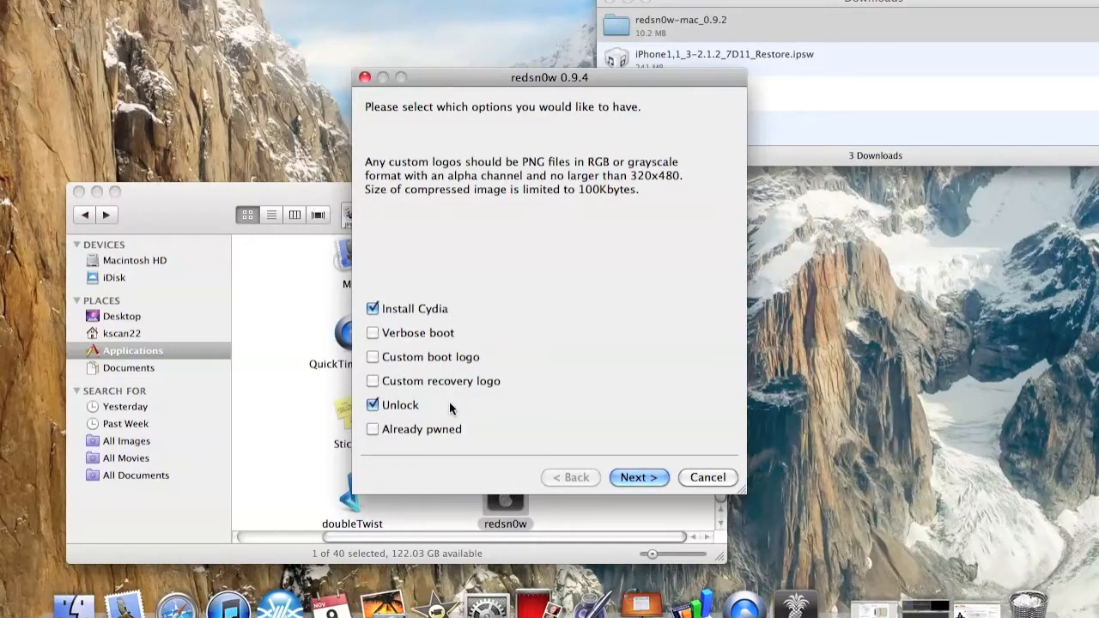
pyautogui.moveTo(631, 469)
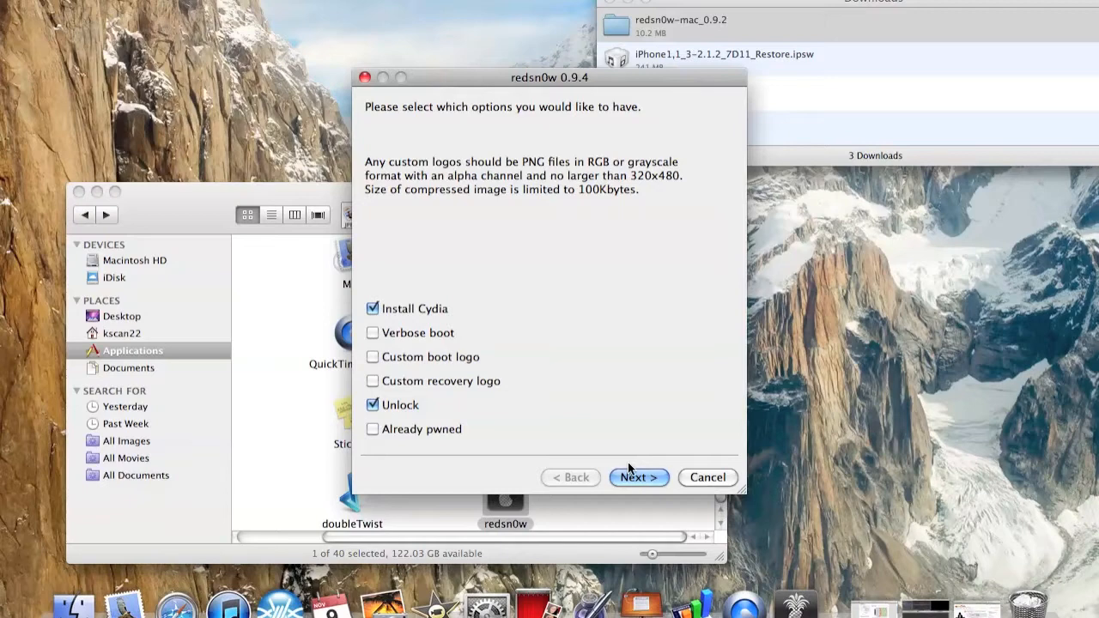
pyautogui.moveTo(639, 483)
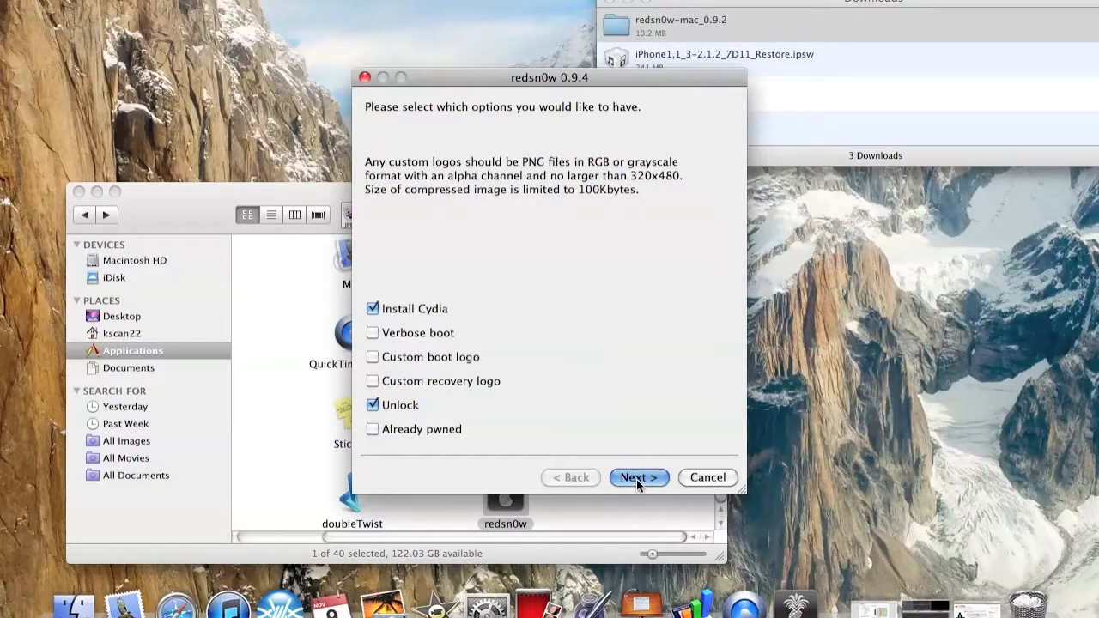
# Specify the 3.9 and 4.6 bootloader files from boot_loader and continue to the device-connection step
pyautogui.click(639, 477)
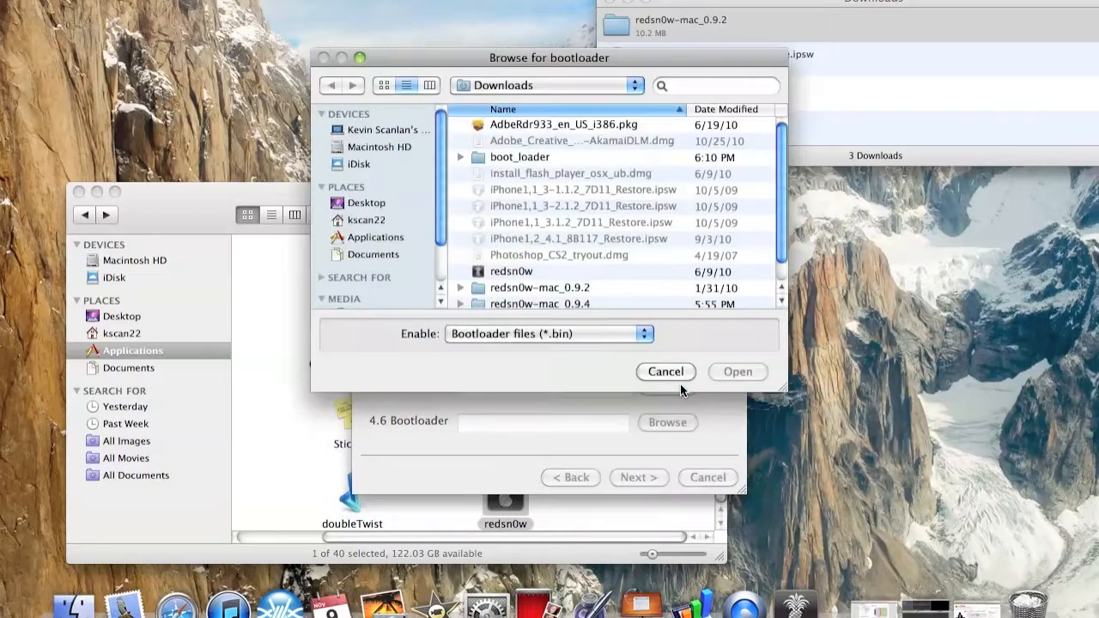
pyautogui.doubleClick(518, 156)
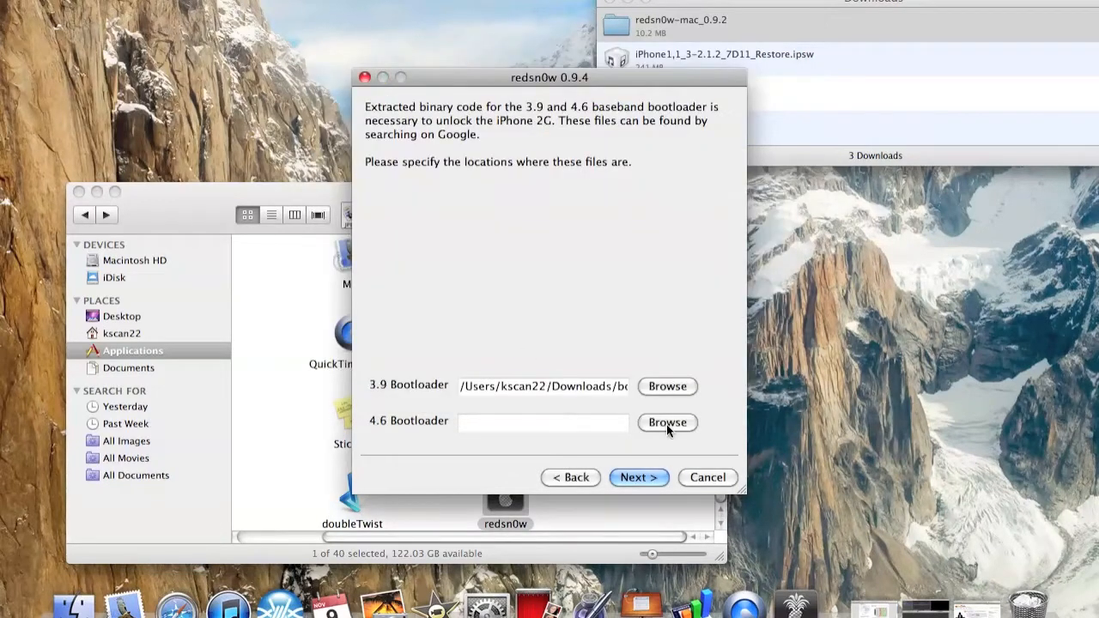
pyautogui.click(668, 423)
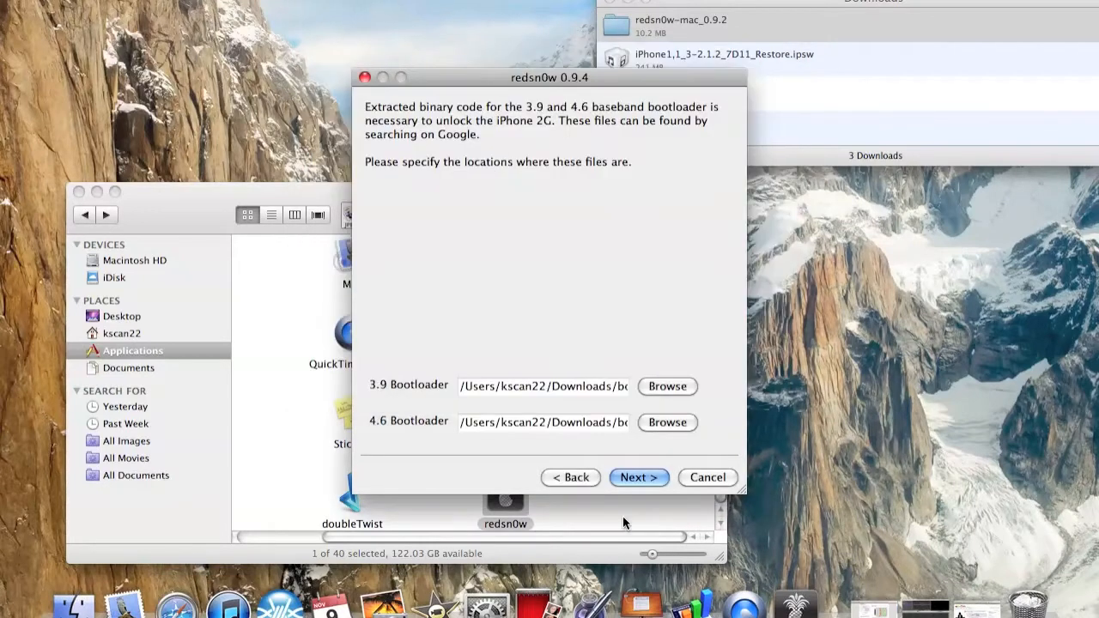
pyautogui.click(639, 478)
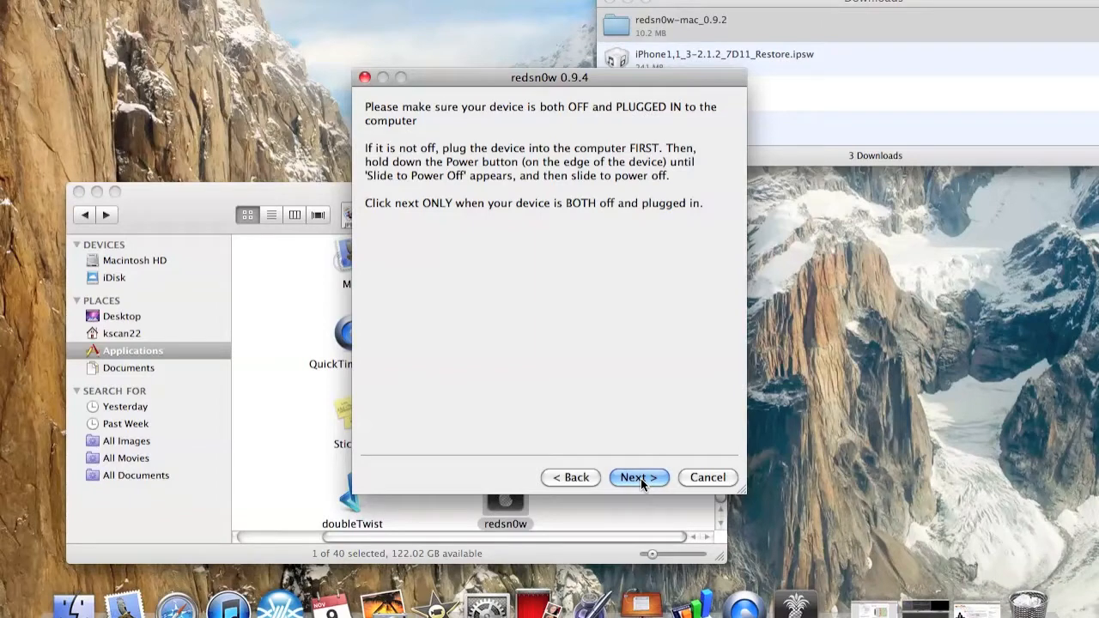
# Confirm the iPhone is off and plugged in, complete the DFU steps and start jailbreaking
pyautogui.click(639, 478)
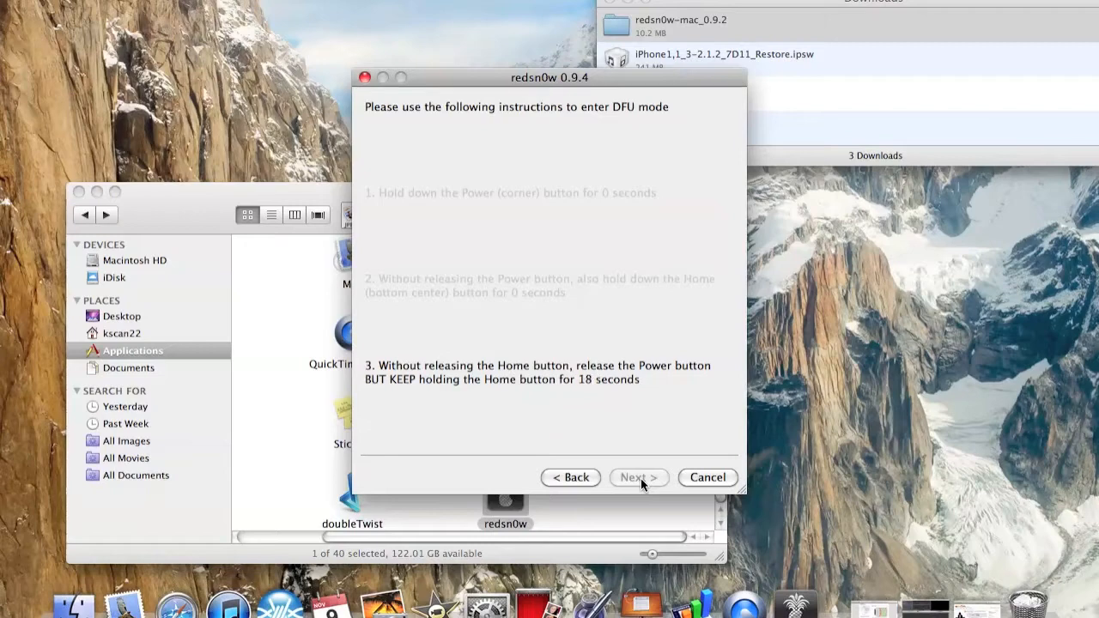
pyautogui.click(639, 478)
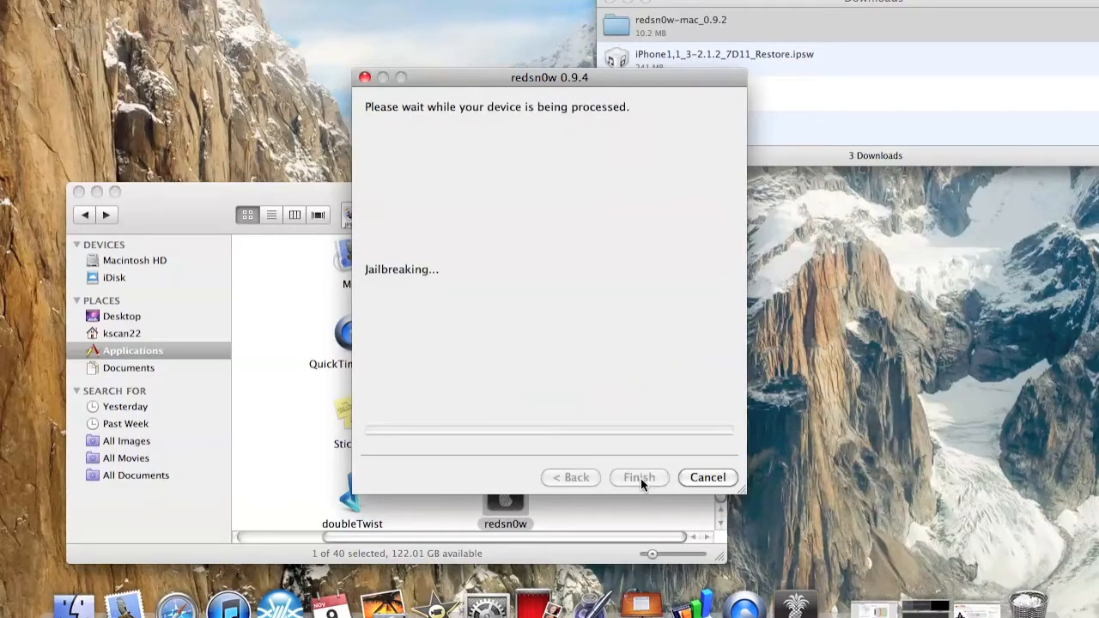